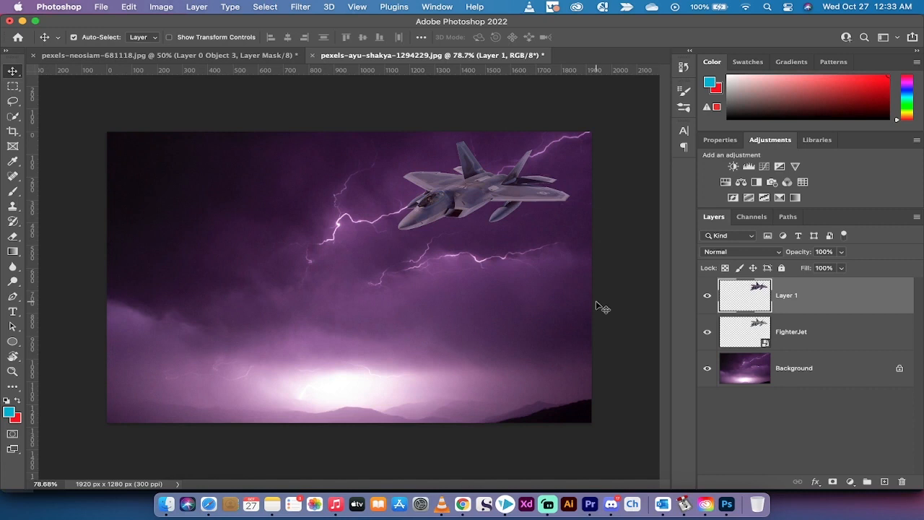
mouse_move(634, 277)
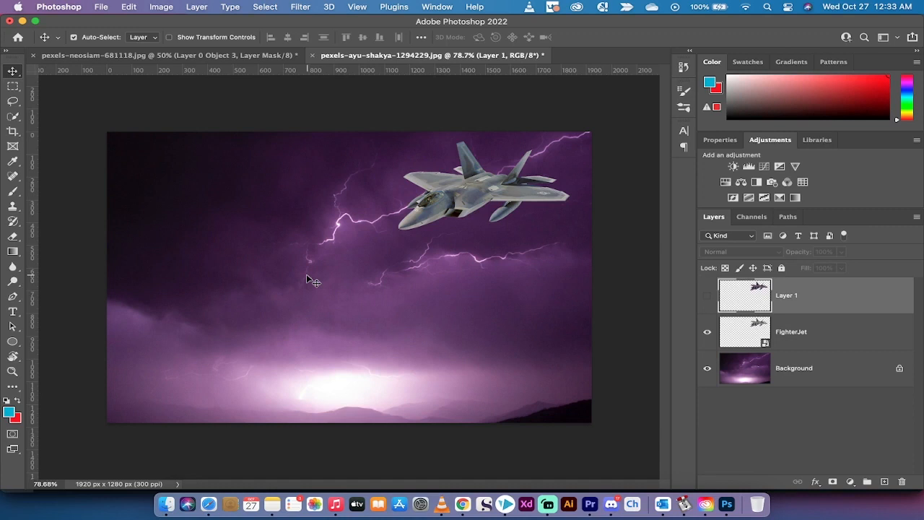
mouse_move(484, 201)
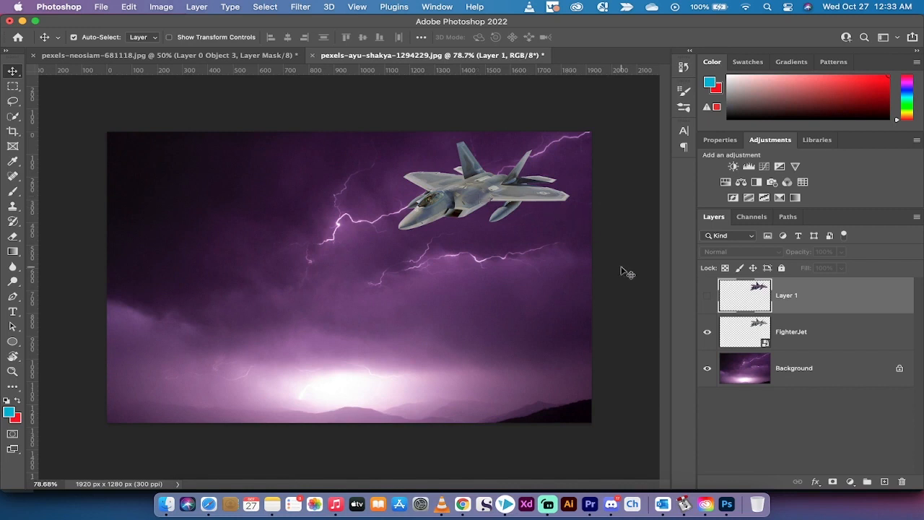
Step: Delete Layer 1 and confirm, leaving FighterJet above the Background
click(707, 295)
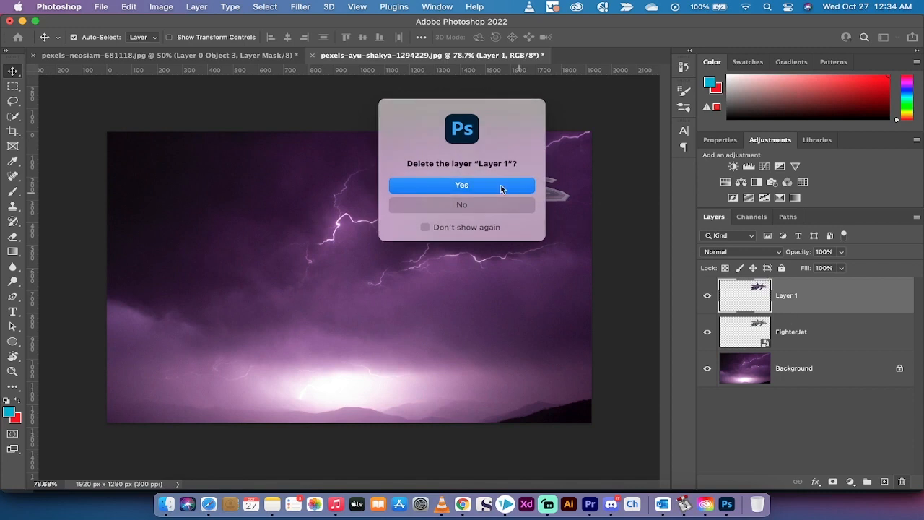
click(462, 185)
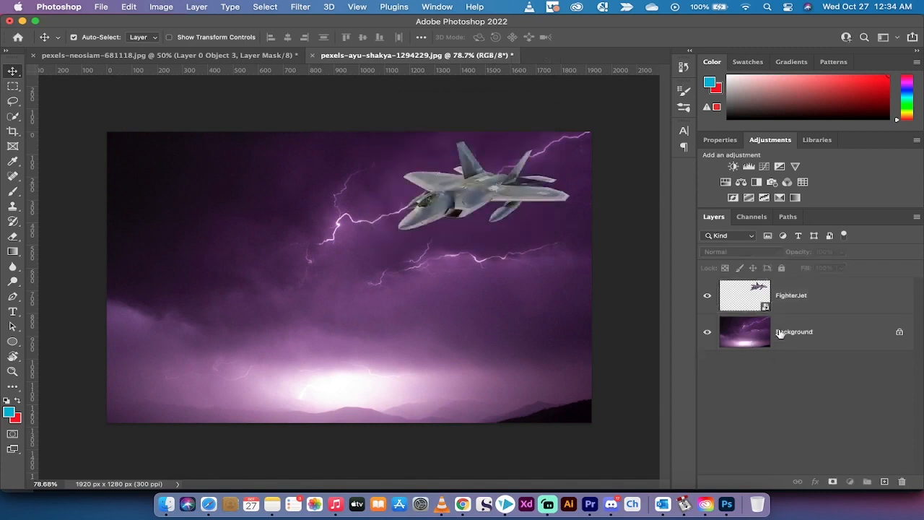
Step: Select the FighterJet layer and toggle its visibility off and back on
click(795, 331)
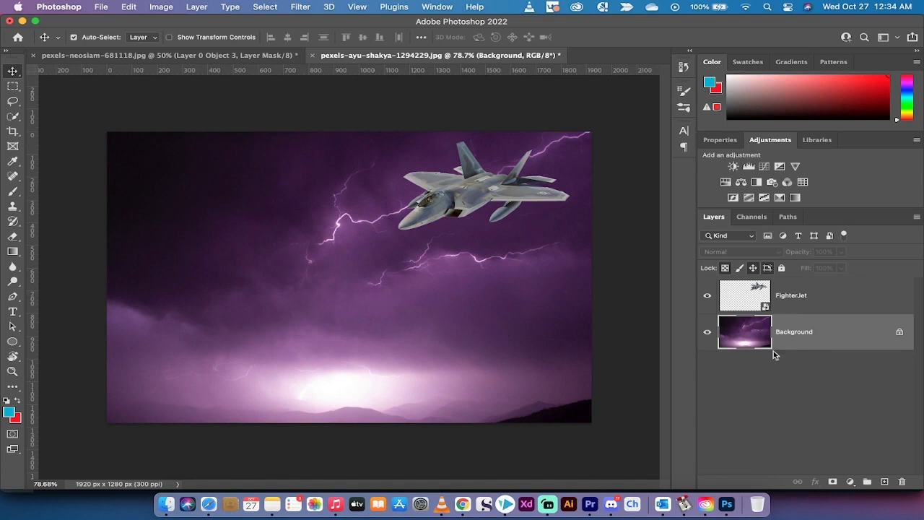
click(794, 295)
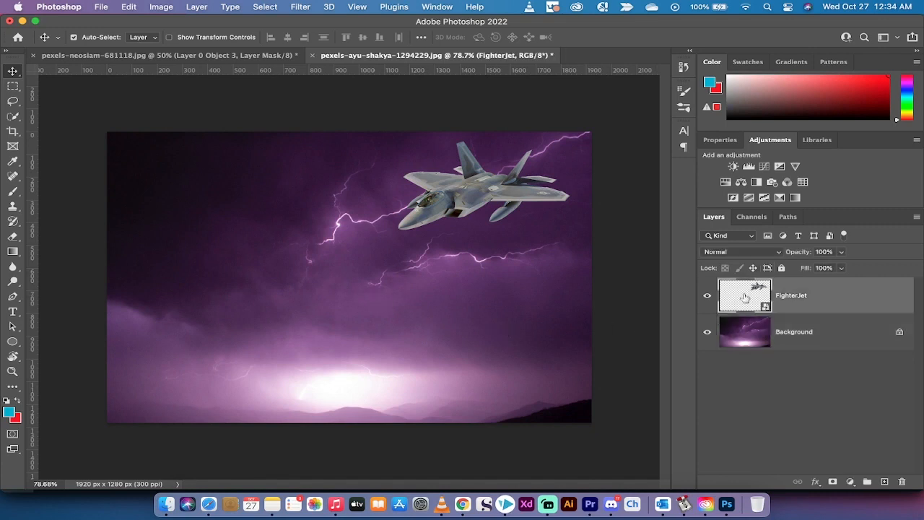
click(707, 295)
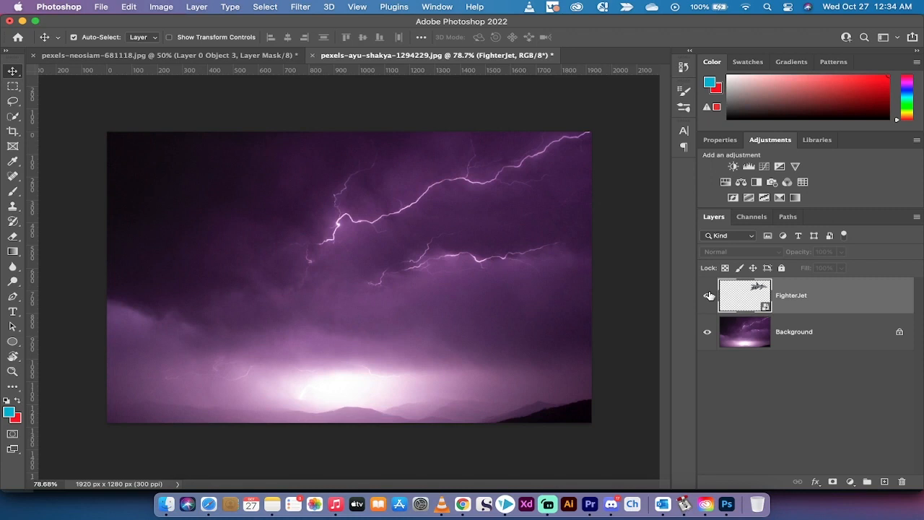
click(708, 295)
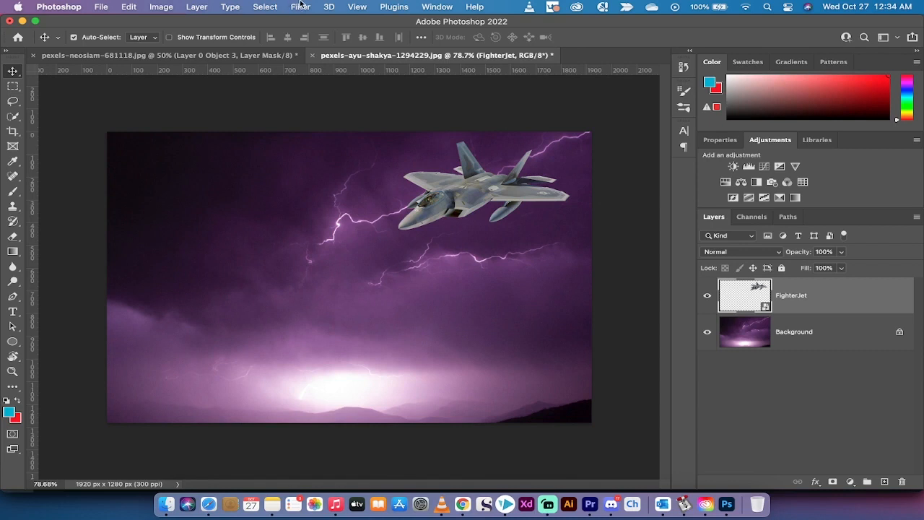
Step: Launch Neural Filters from the Filter menu and switch on Harmonization
click(300, 6)
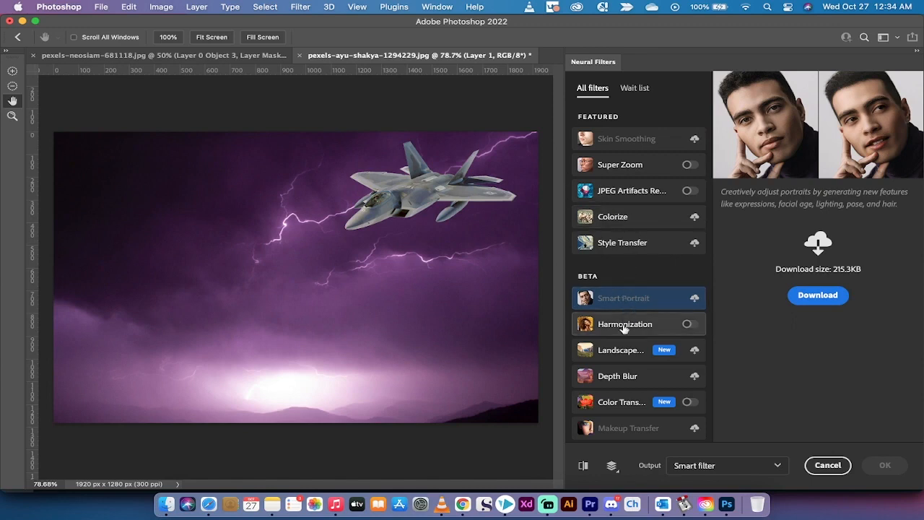
click(624, 323)
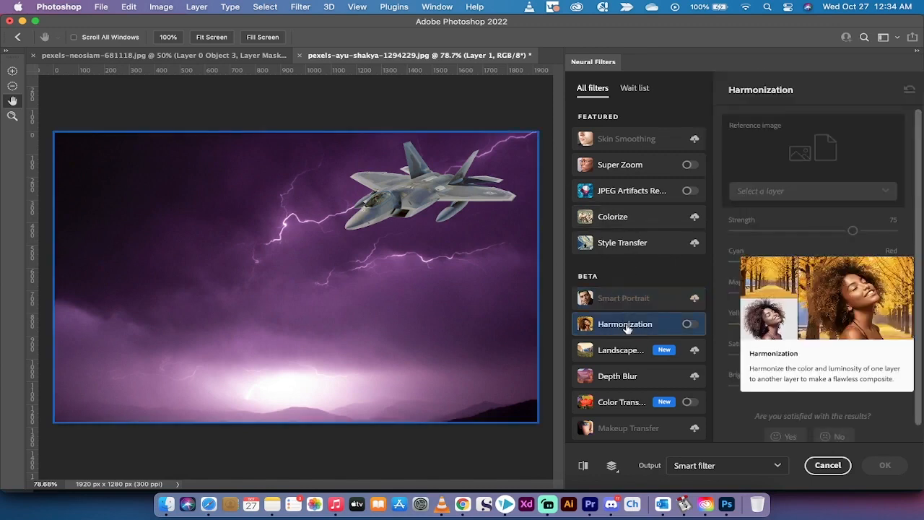
mouse_move(740, 237)
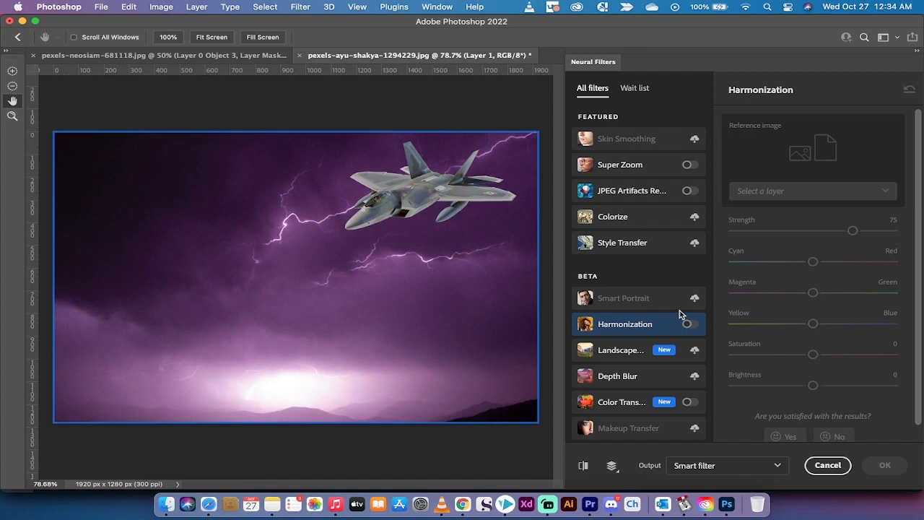
mouse_move(639, 329)
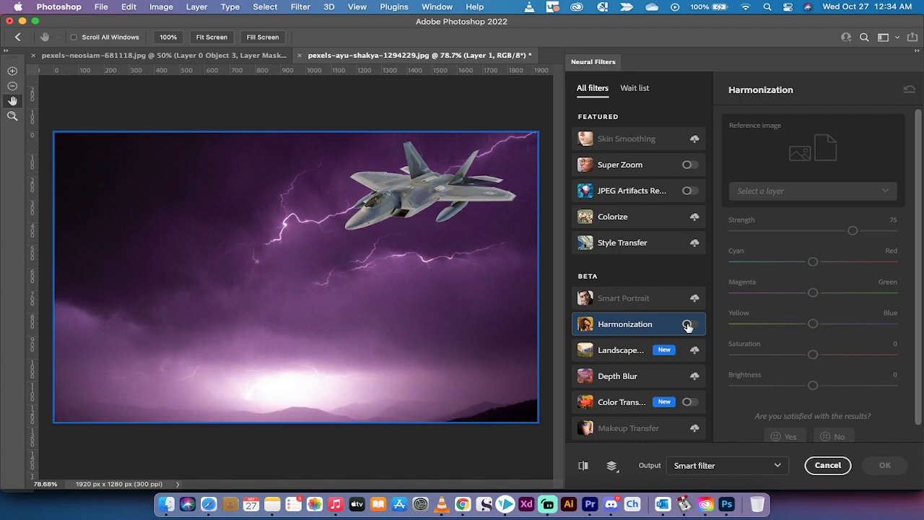
click(691, 324)
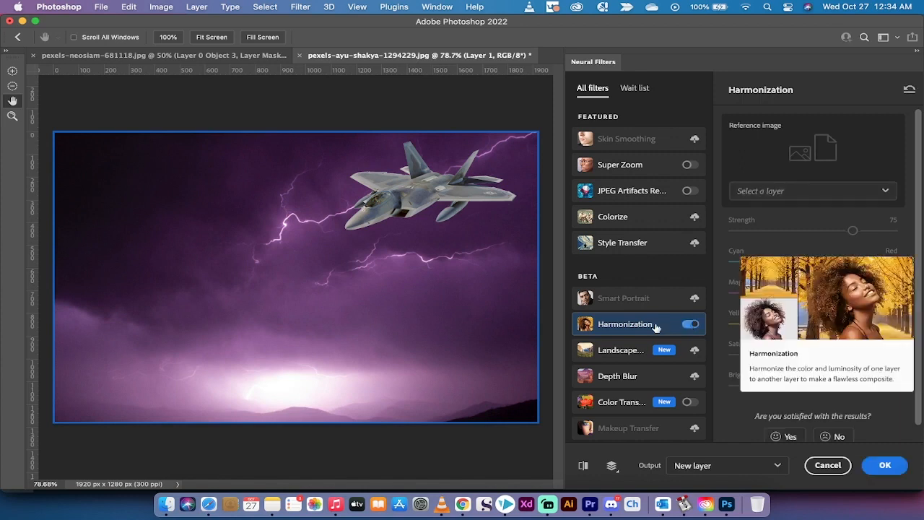
mouse_move(809, 372)
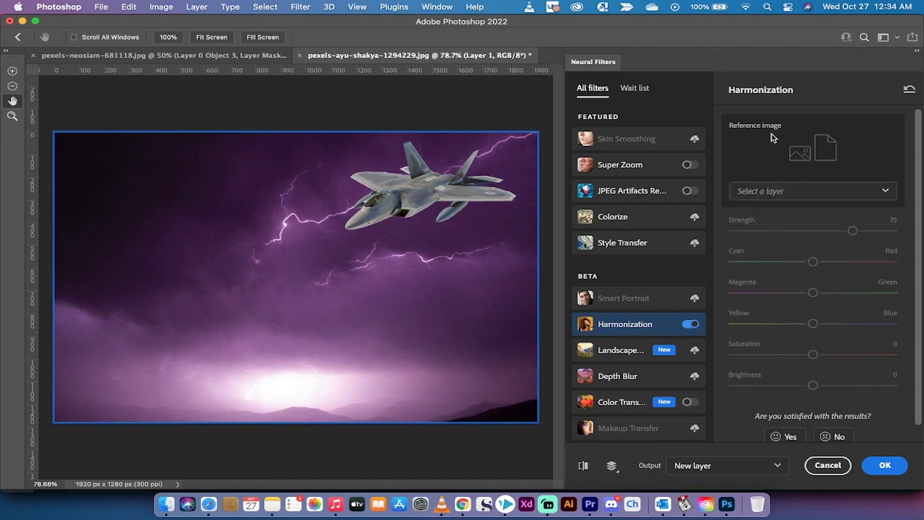
Step: Choose the Background layer as Harmonization's reference image
click(812, 191)
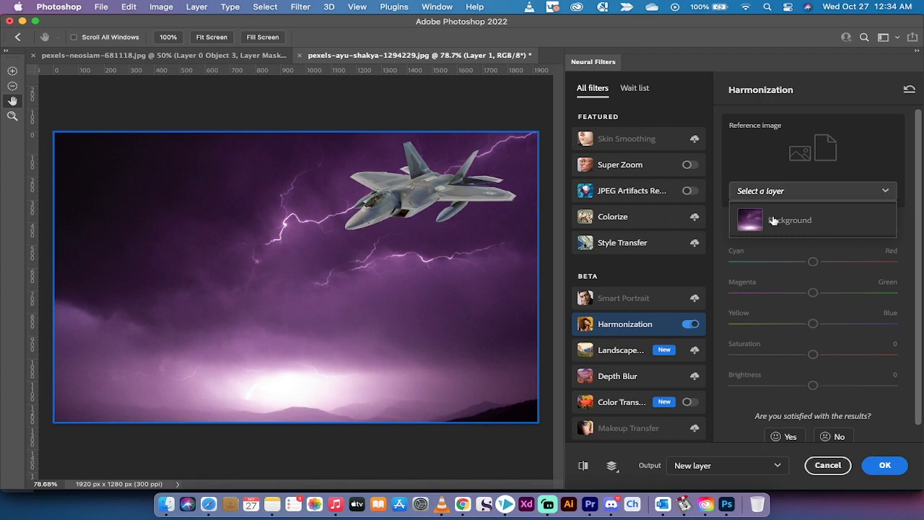
click(790, 220)
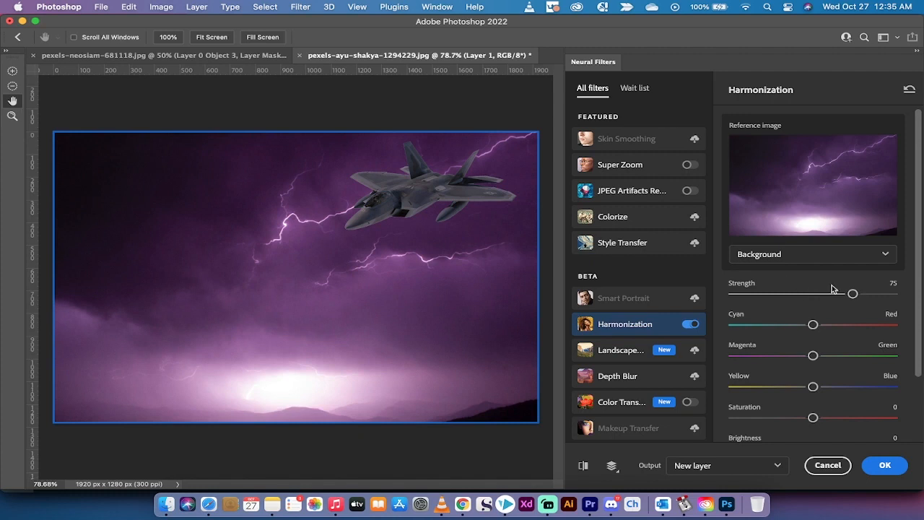
Step: Set strength 40, nudge Cyan/Red toward red, saturation −7 and brightness +7
drag(852, 294, 798, 293)
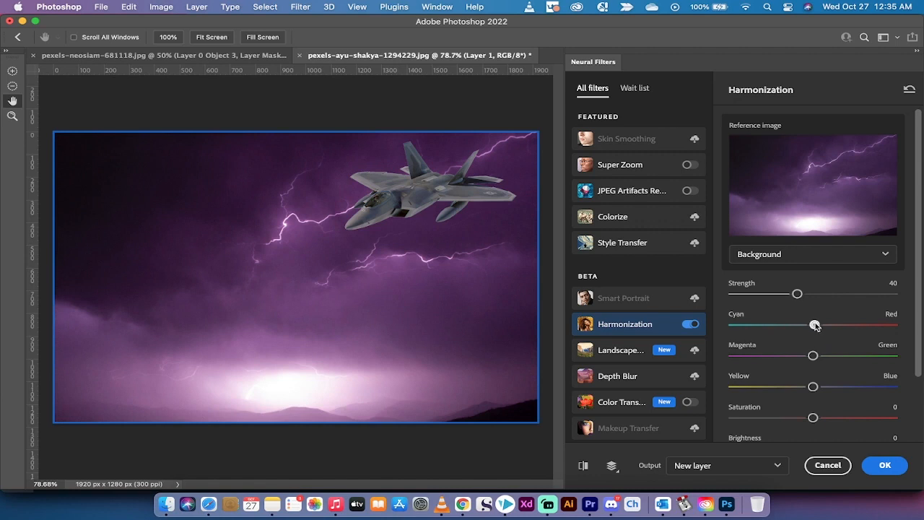
drag(814, 325, 825, 325)
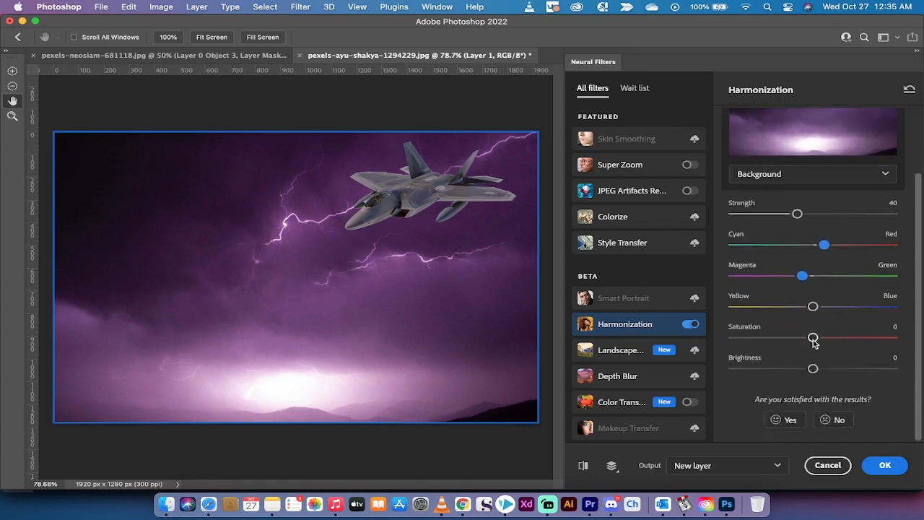
drag(814, 338, 806, 338)
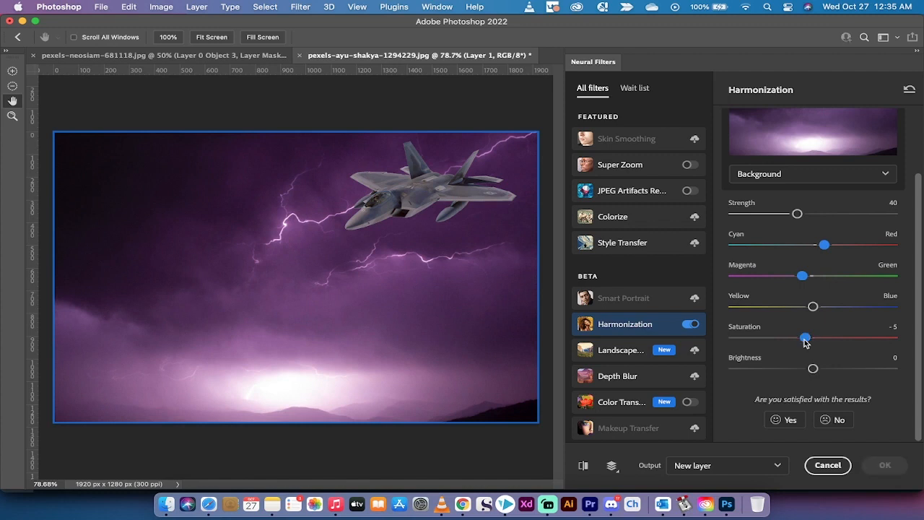
drag(806, 338, 801, 338)
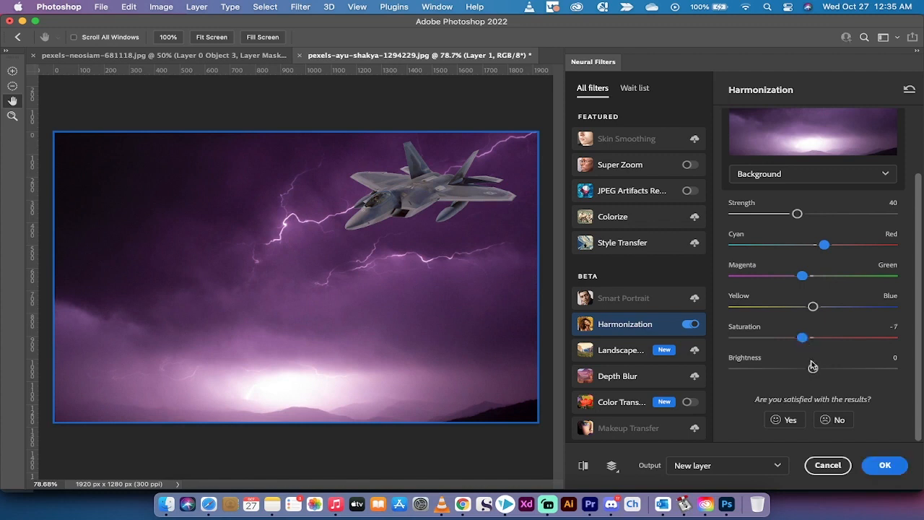
mouse_move(815, 370)
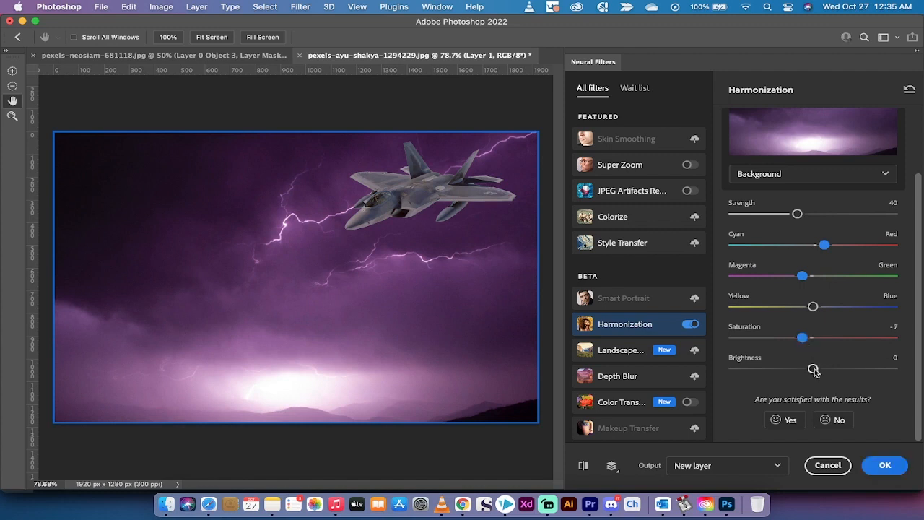
drag(814, 369, 825, 368)
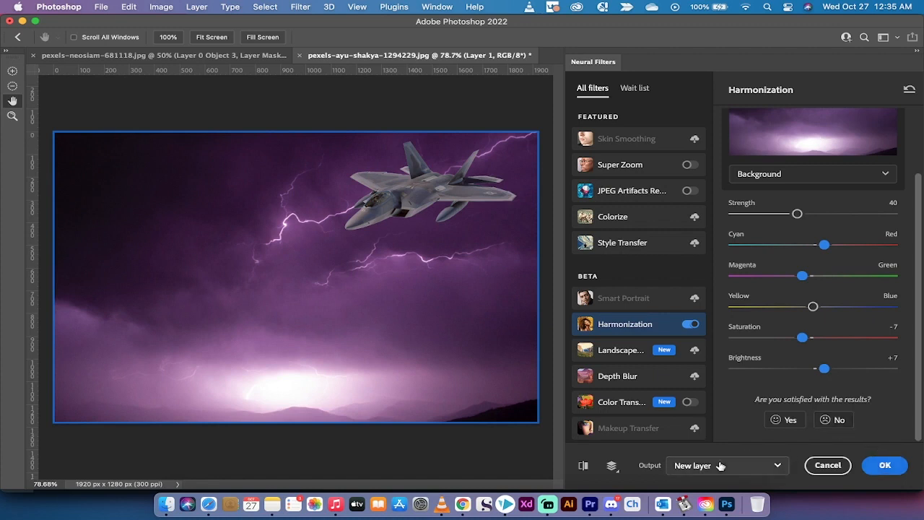
mouse_move(636, 451)
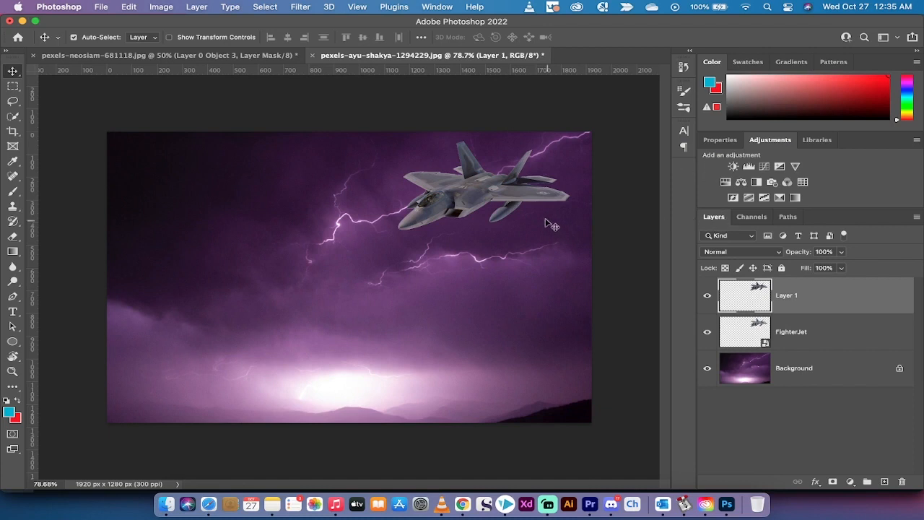
mouse_move(494, 205)
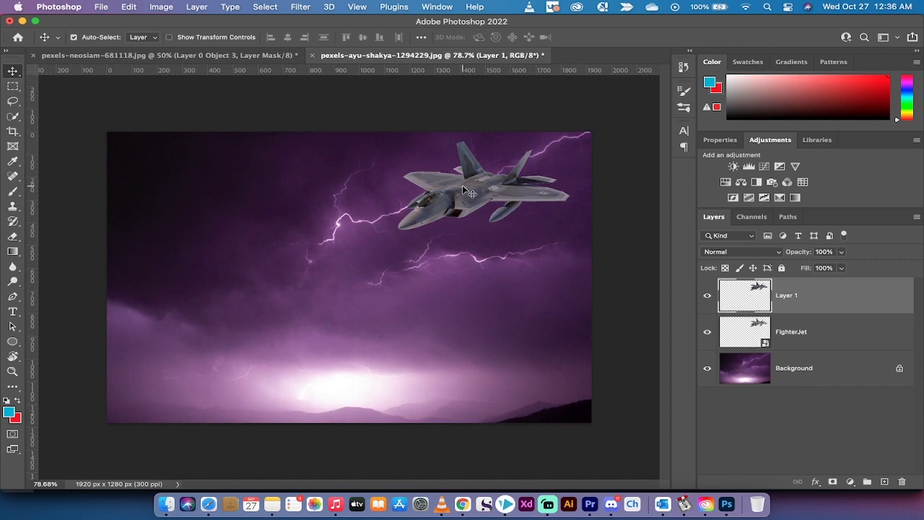
mouse_move(547, 503)
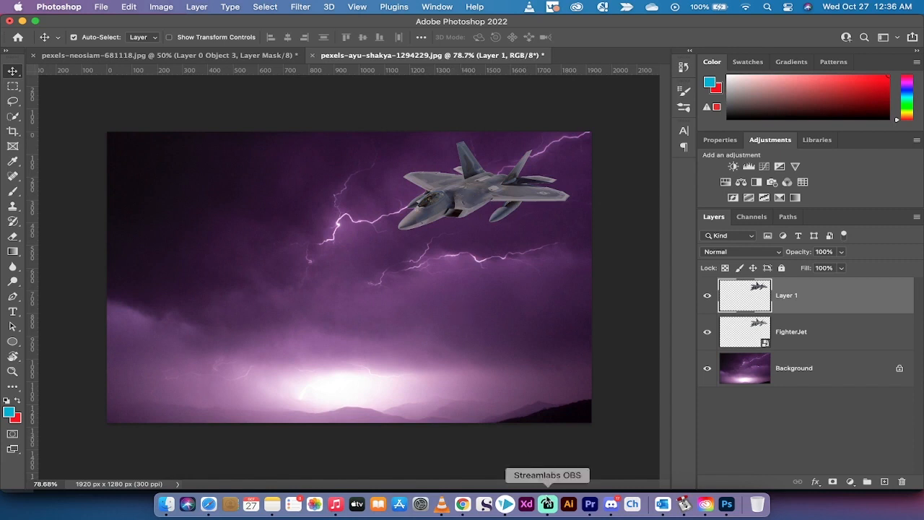